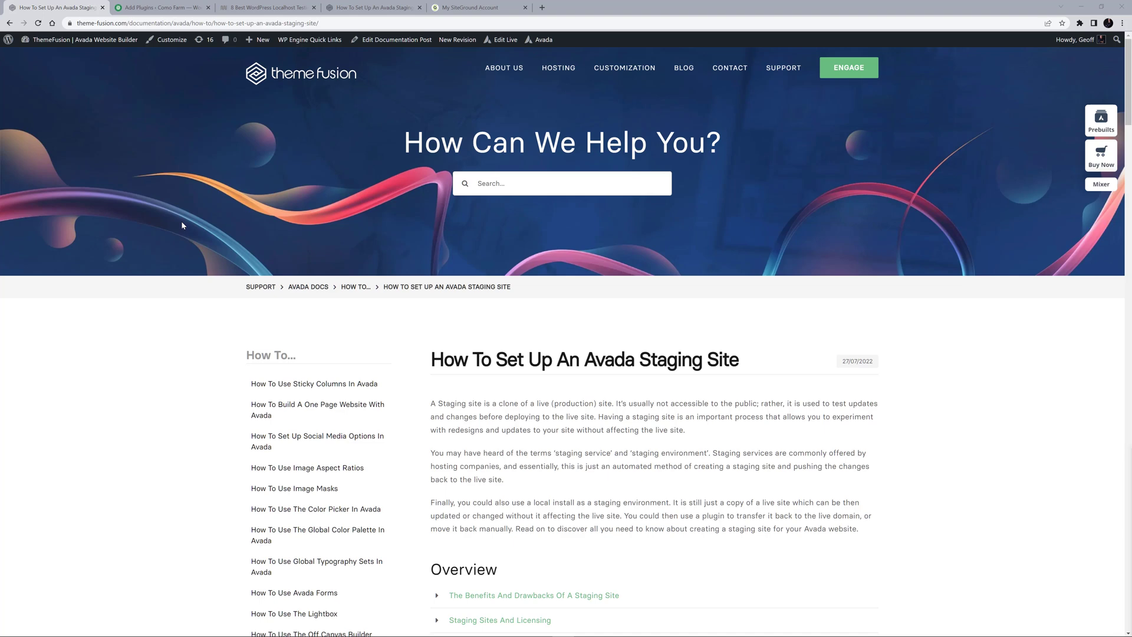
{"action": "mouse_move", "coordinate": [176, 102]}
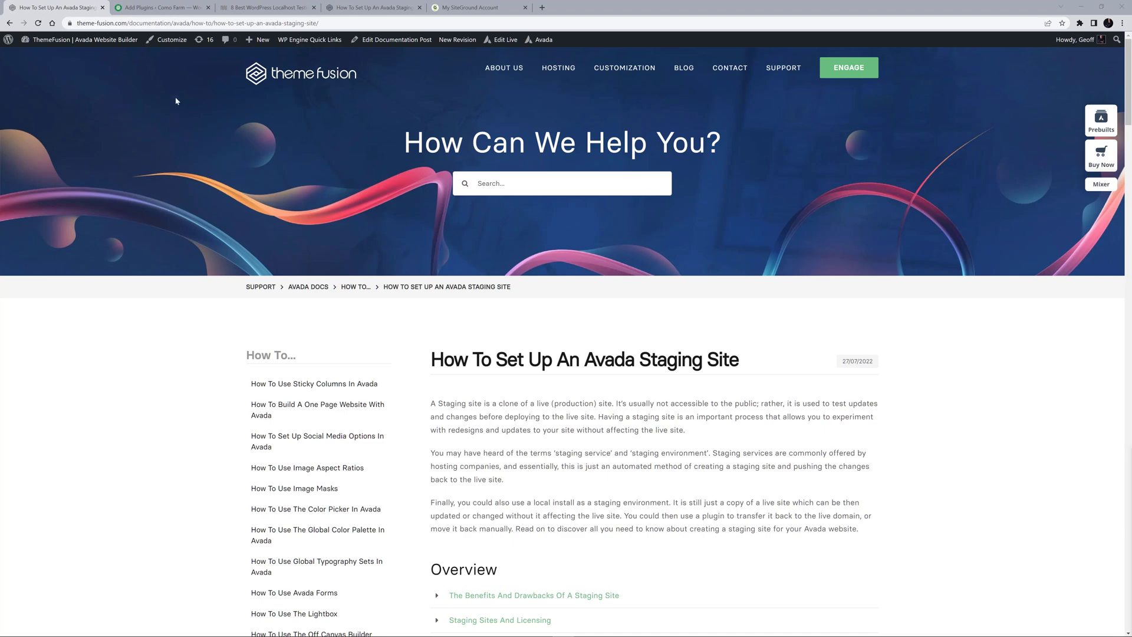
- Switch to the WordPress Add Plugins tab searched for 'staging'
{"action": "left_click", "coordinate": [160, 7]}
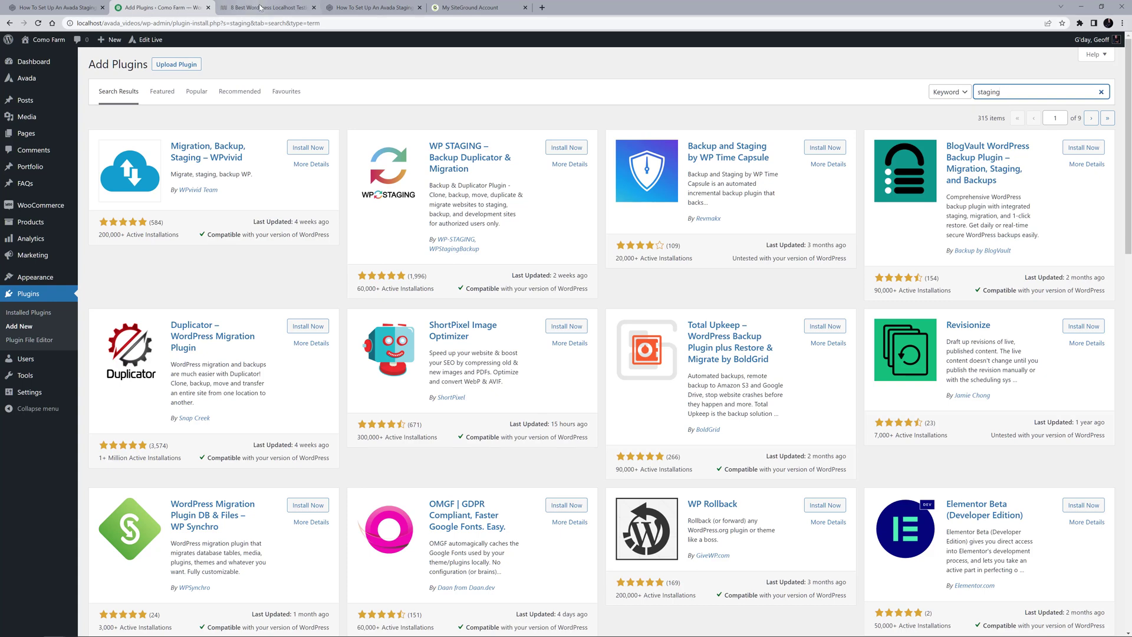
- Switch to the WPMU DEV localhost testing environments article tab
{"action": "left_click", "coordinate": [268, 7]}
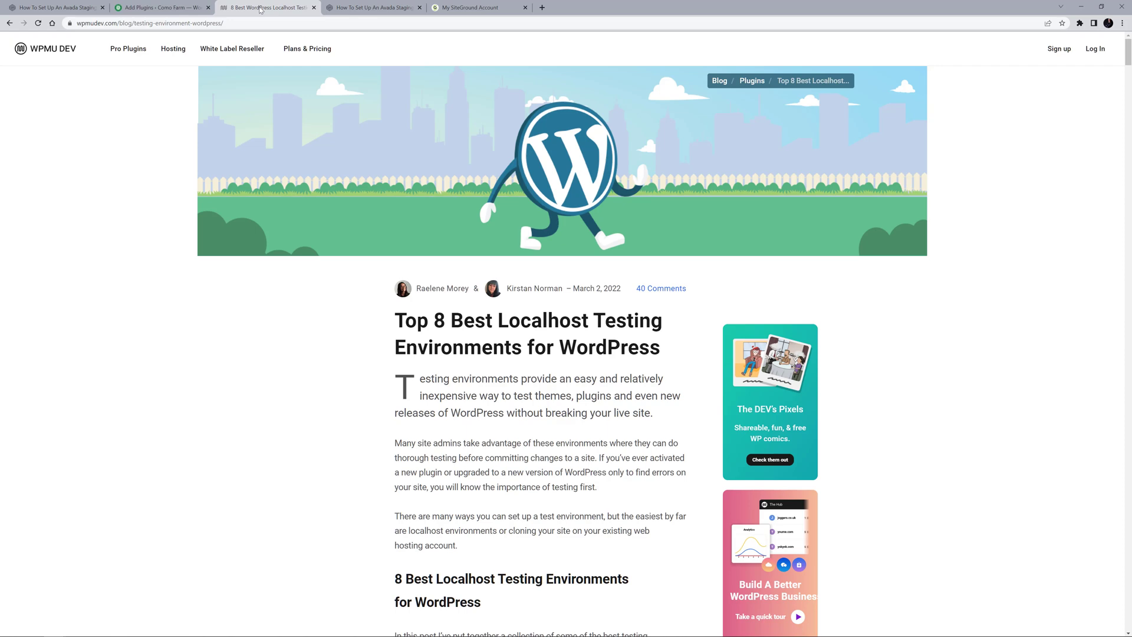
- Revisit the Avada staging licensing section, then switch to the My SiteGround Account tab
{"action": "left_click", "coordinate": [372, 7]}
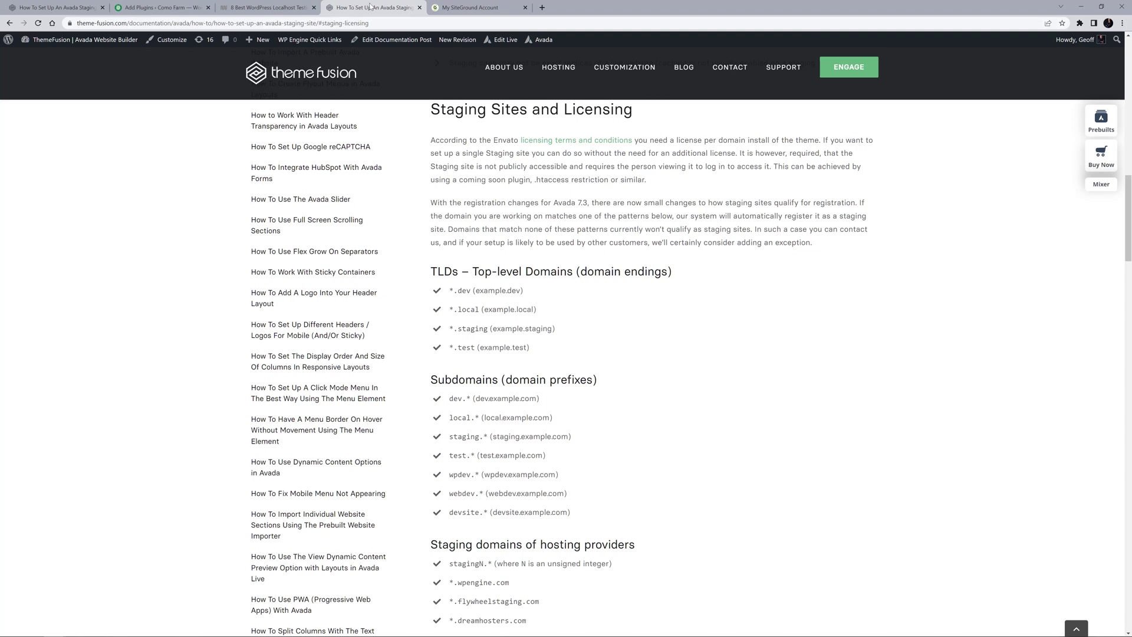
{"action": "left_click", "coordinate": [476, 7]}
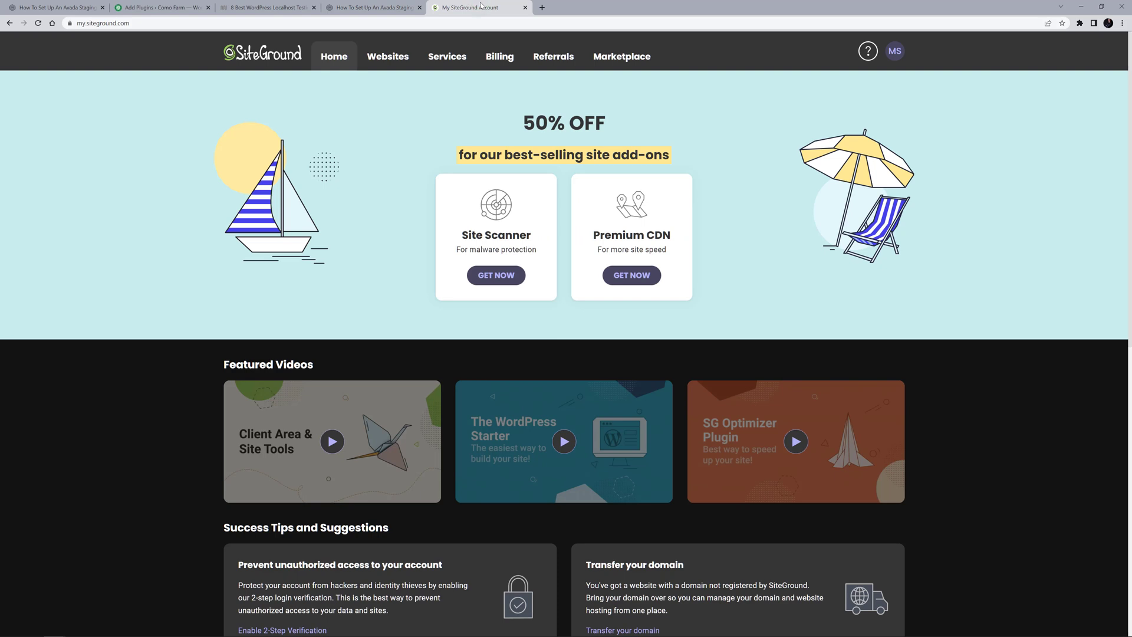
- Go to Websites and launch Site Tools for avadagarden.com
{"action": "left_click", "coordinate": [389, 57]}
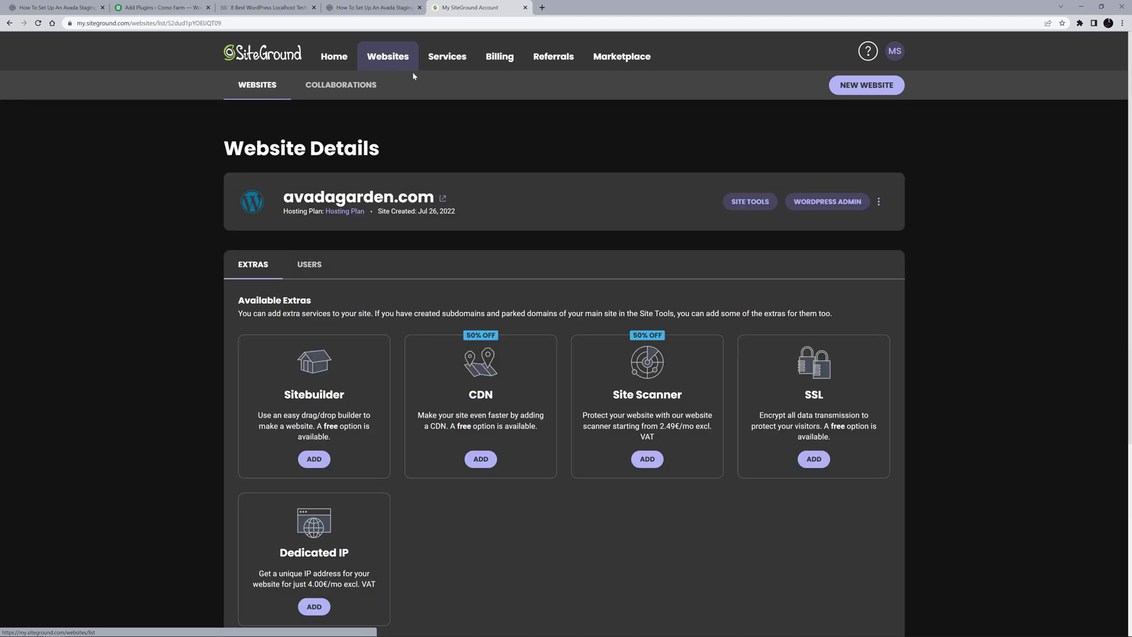
{"action": "left_click", "coordinate": [748, 202]}
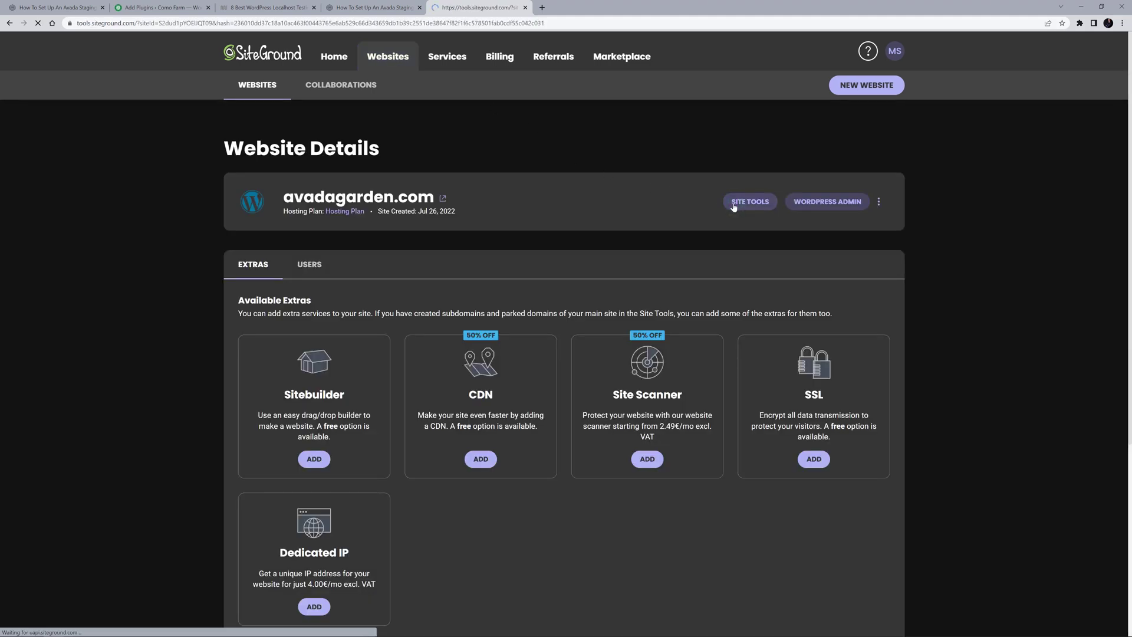
{"action": "left_click", "coordinate": [749, 201]}
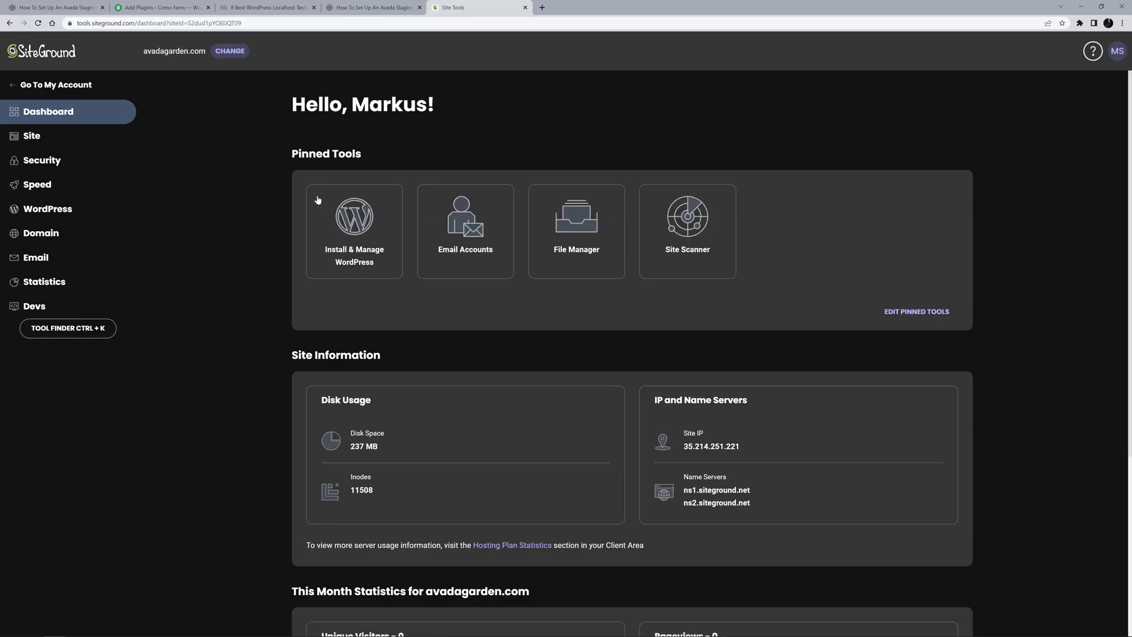
- Create a staging copy named 'staging' of avadagarden.com under WordPress > Staging and head to Protected URLs
{"action": "left_click", "coordinate": [47, 209]}
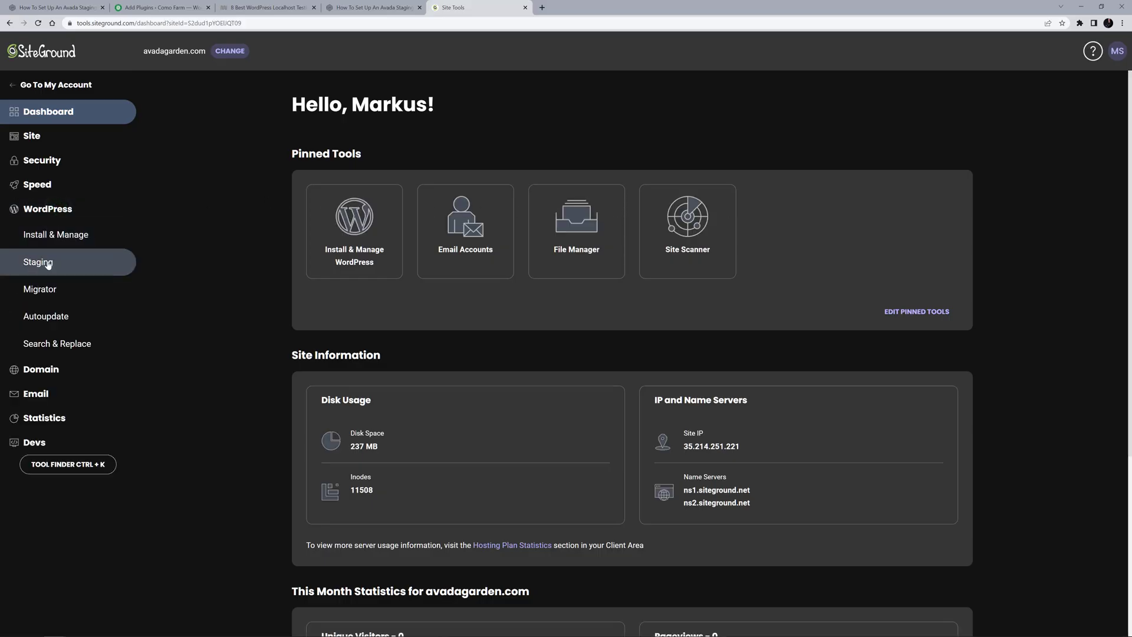
{"action": "left_click", "coordinate": [38, 262]}
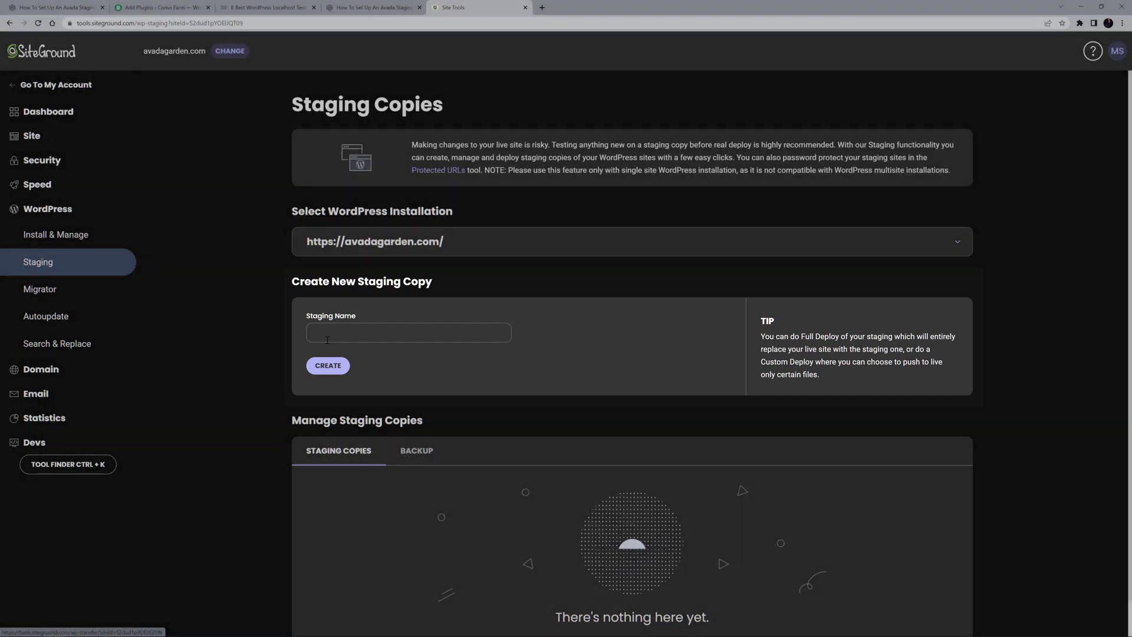
{"action": "type", "text": "stag"}
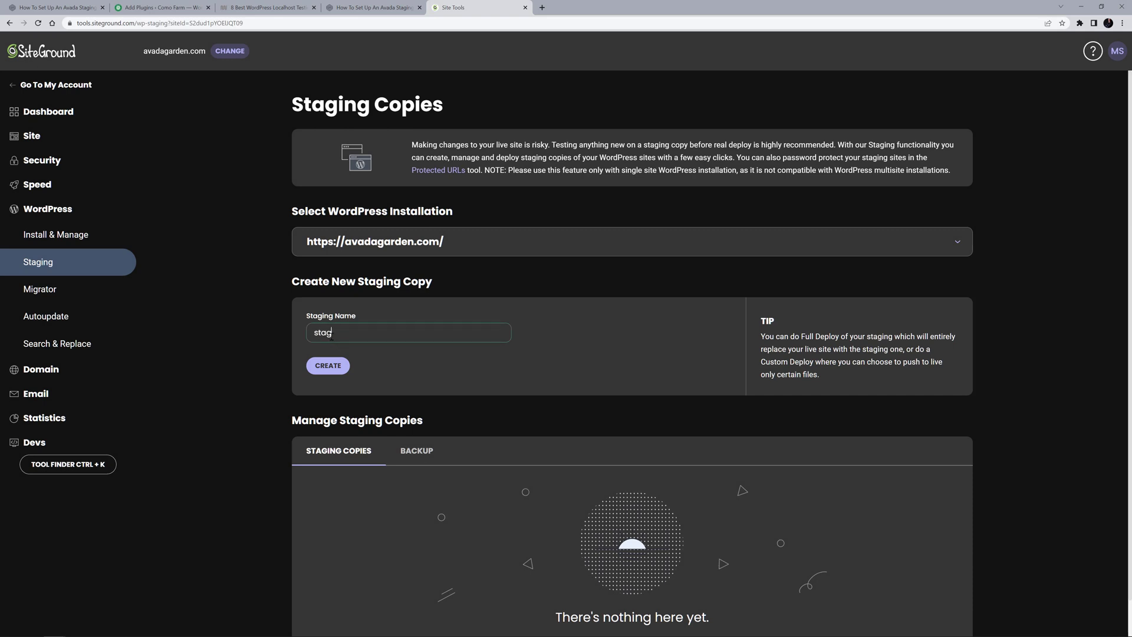
{"action": "left_click", "coordinate": [326, 366]}
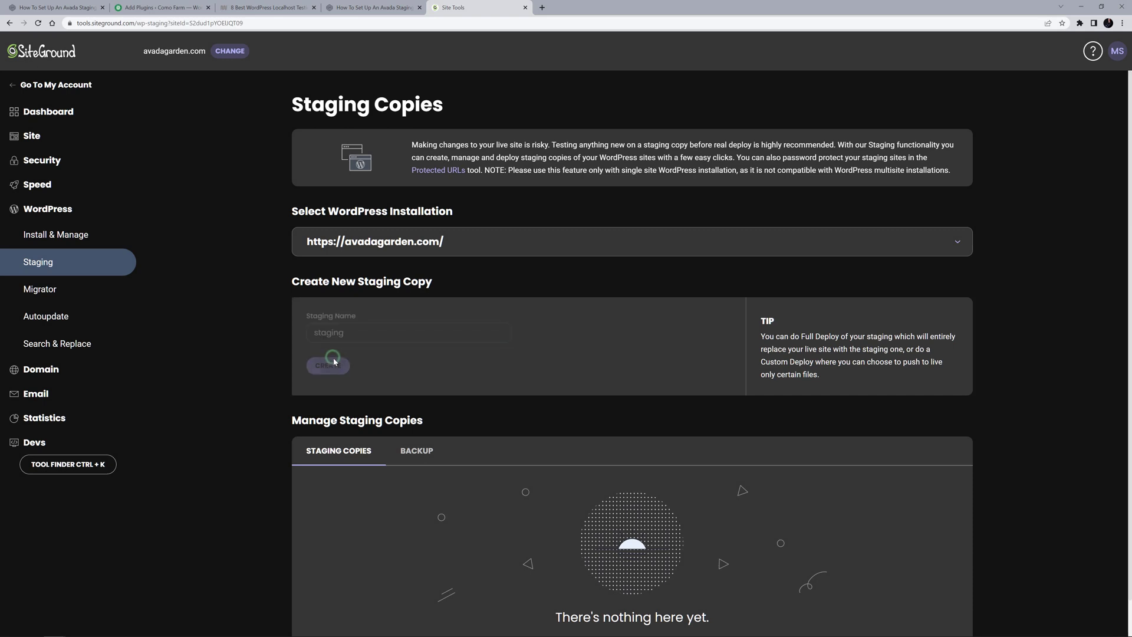
{"action": "left_click", "coordinate": [327, 366]}
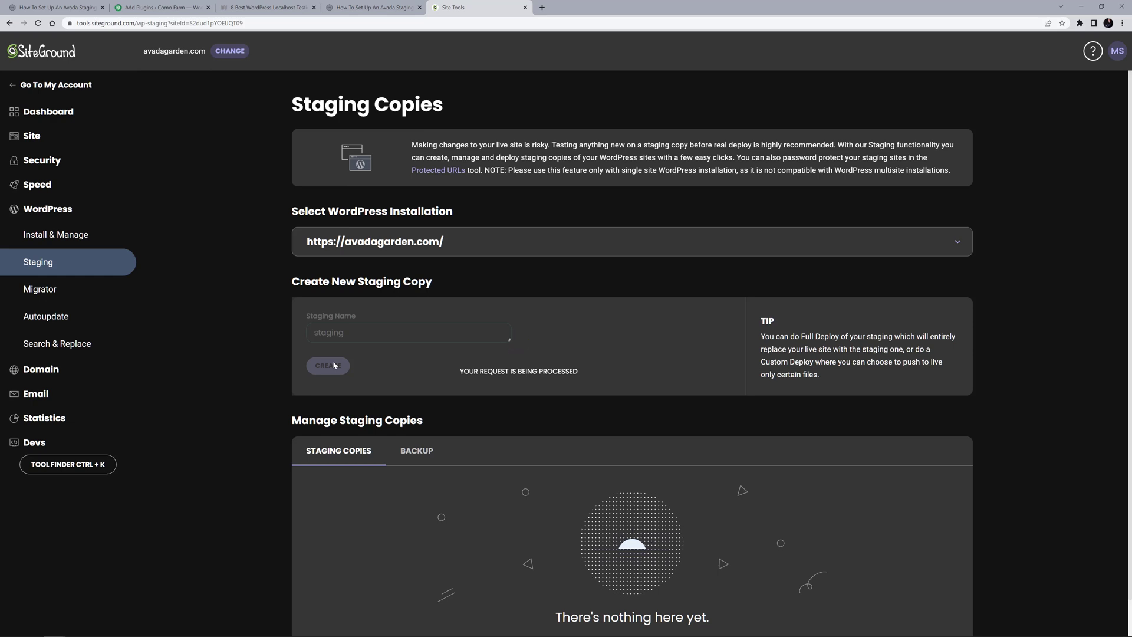
{"action": "left_click", "coordinate": [326, 366]}
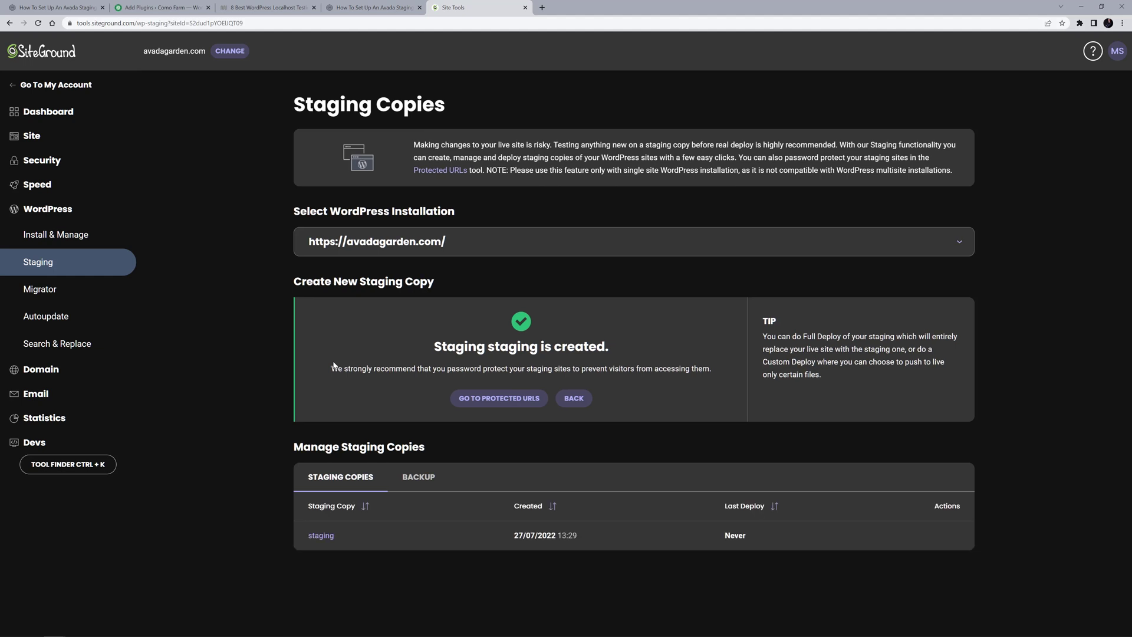
{"action": "mouse_move", "coordinate": [947, 535]}
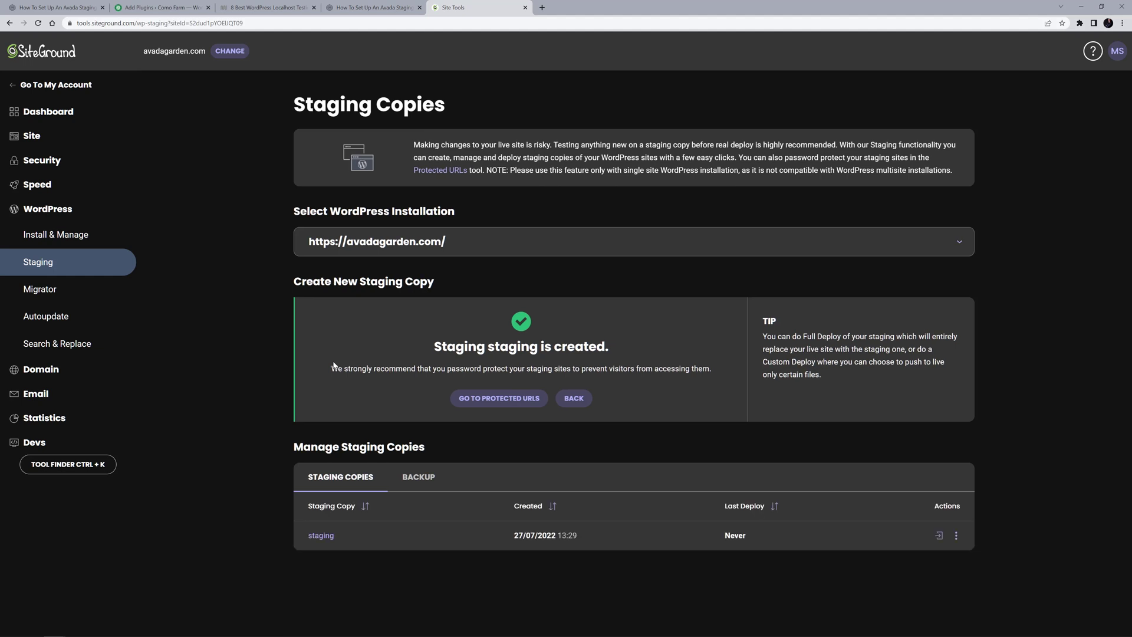
{"action": "mouse_move", "coordinate": [334, 368]}
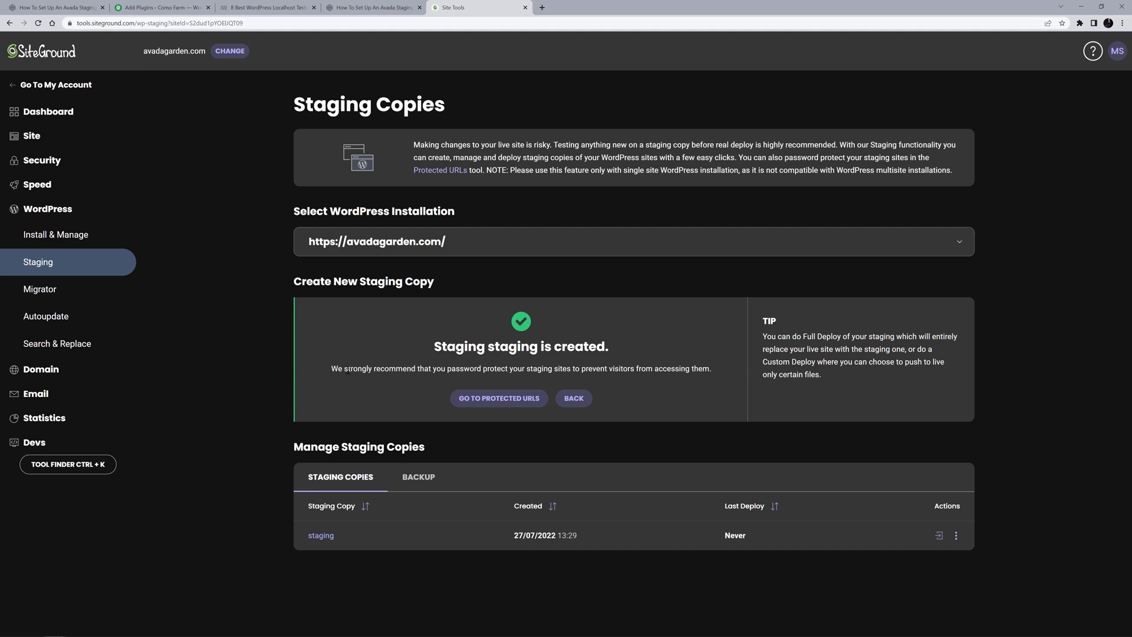
{"action": "left_click", "coordinate": [497, 398]}
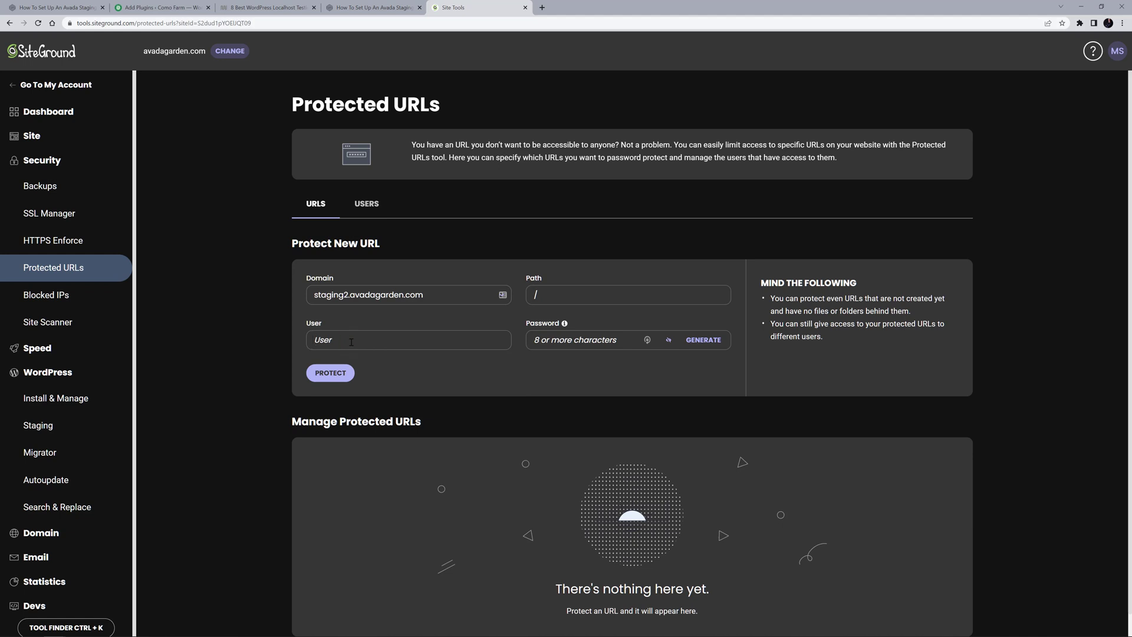
- Protect staging2.avadagarden.com with user 'djaef' and a generated, copied strong password
{"action": "type", "text": "djaef"}
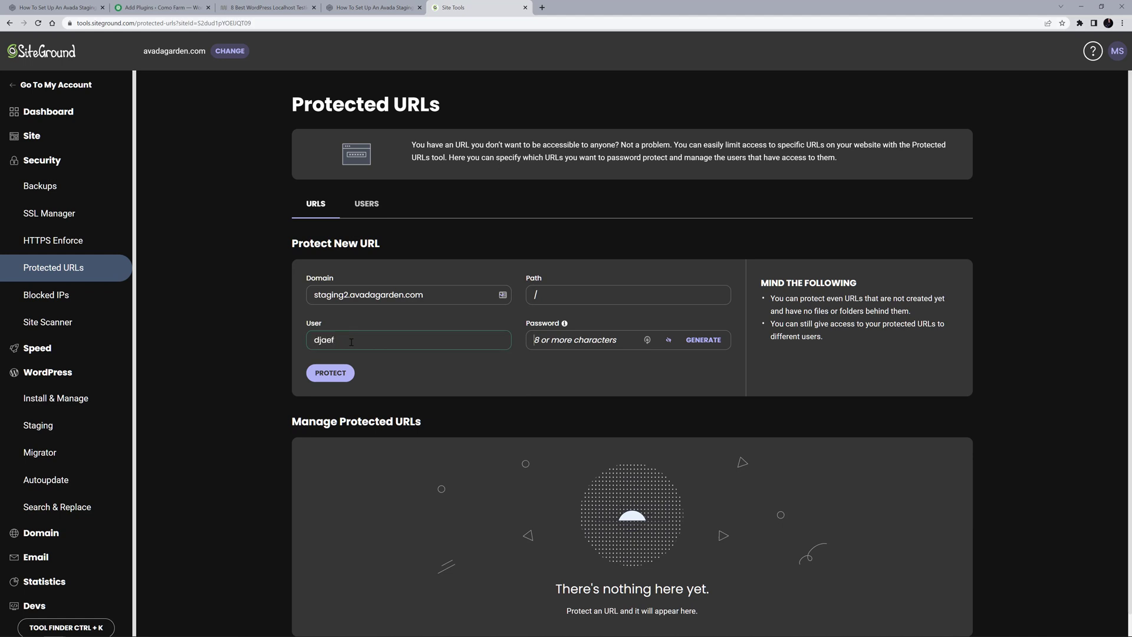
{"action": "left_click", "coordinate": [702, 339]}
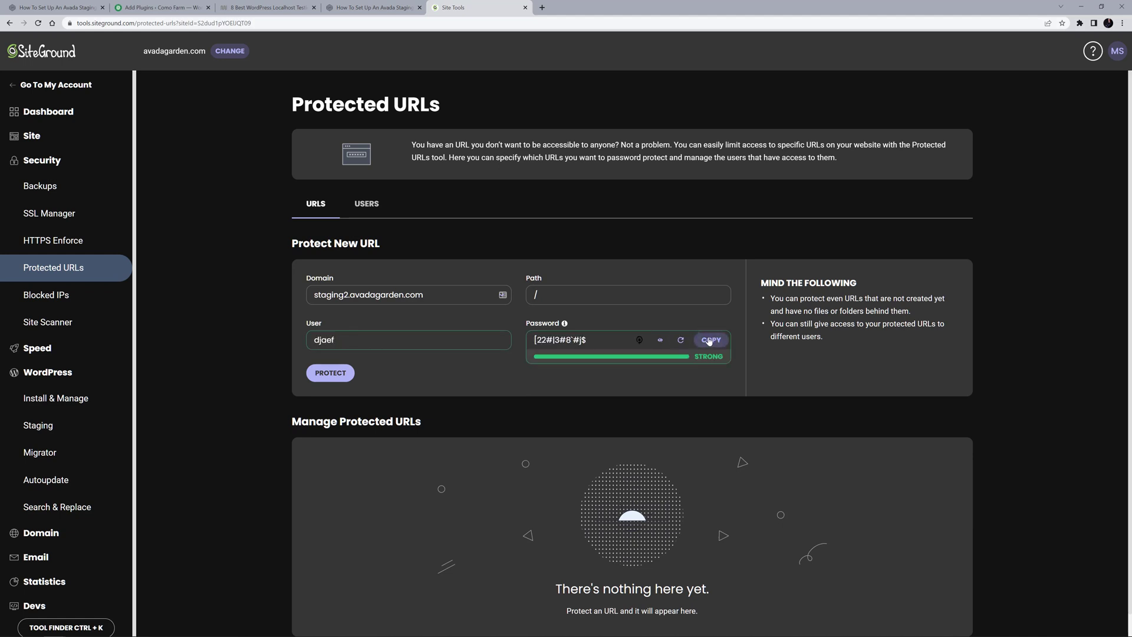
{"action": "left_click", "coordinate": [710, 340]}
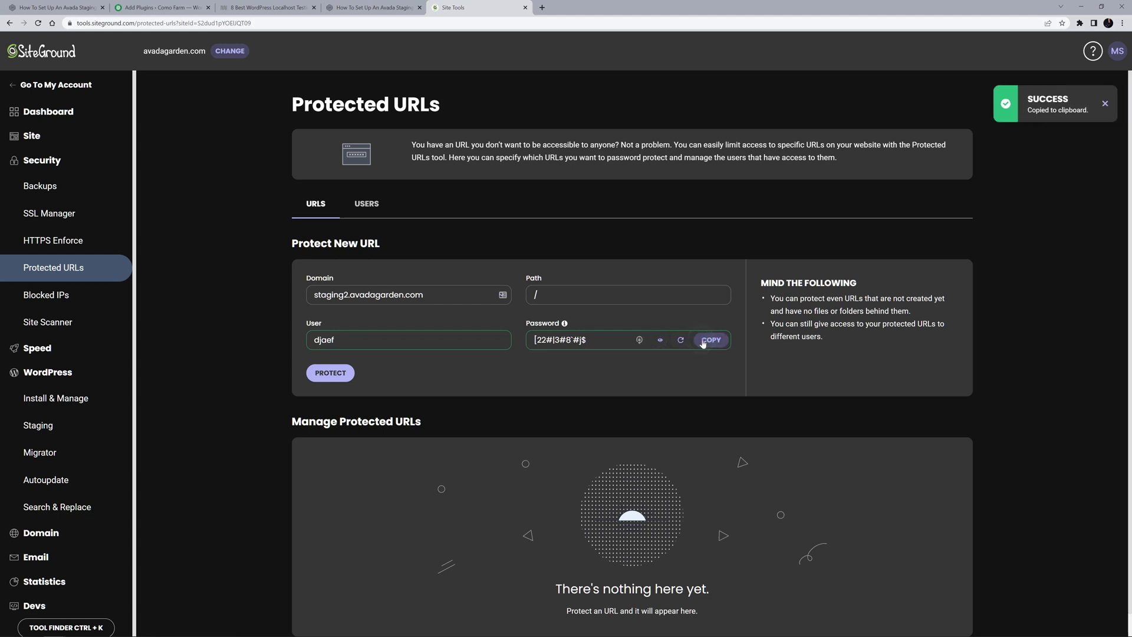
{"action": "mouse_move", "coordinate": [382, 371]}
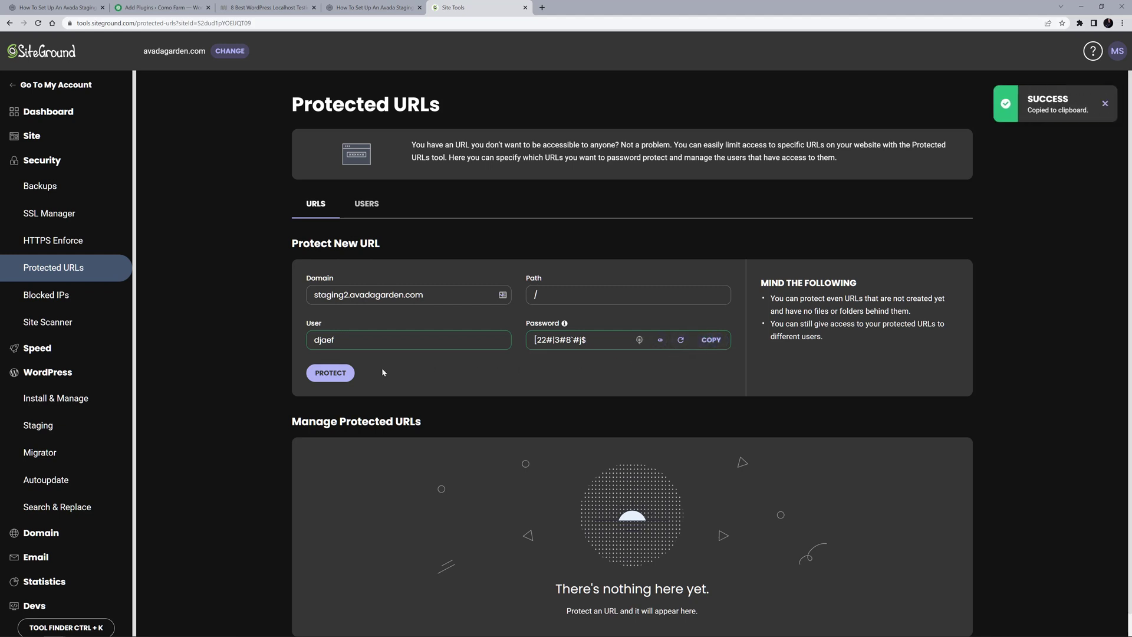
{"action": "left_click", "coordinate": [331, 373]}
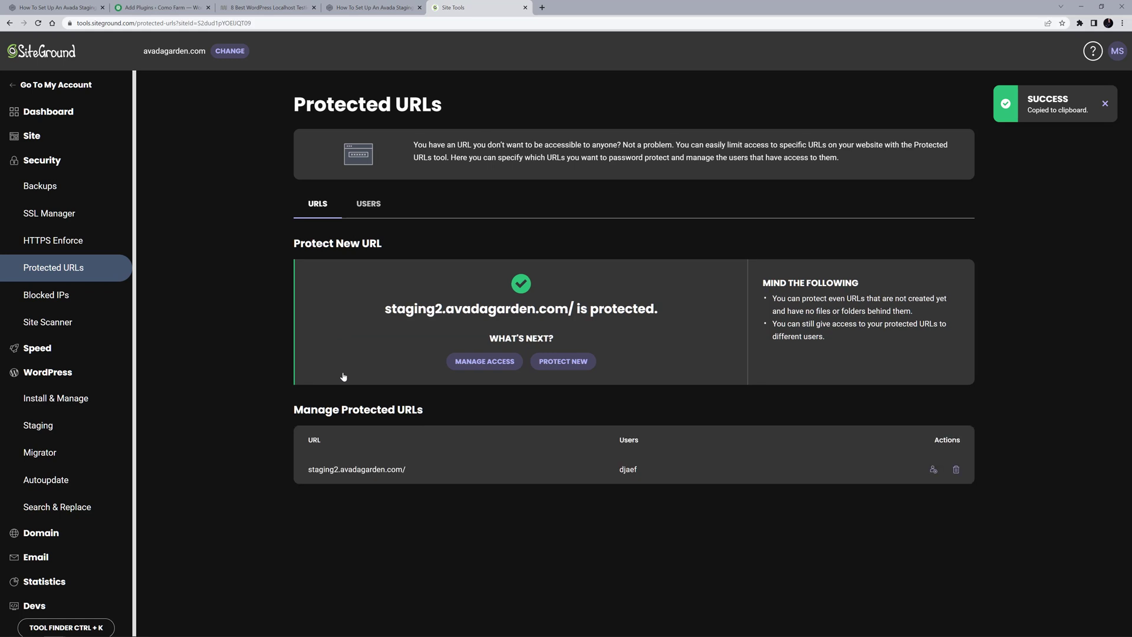
- Return to the Staging Copies page listing the 'staging' copy
{"action": "left_click", "coordinate": [37, 425]}
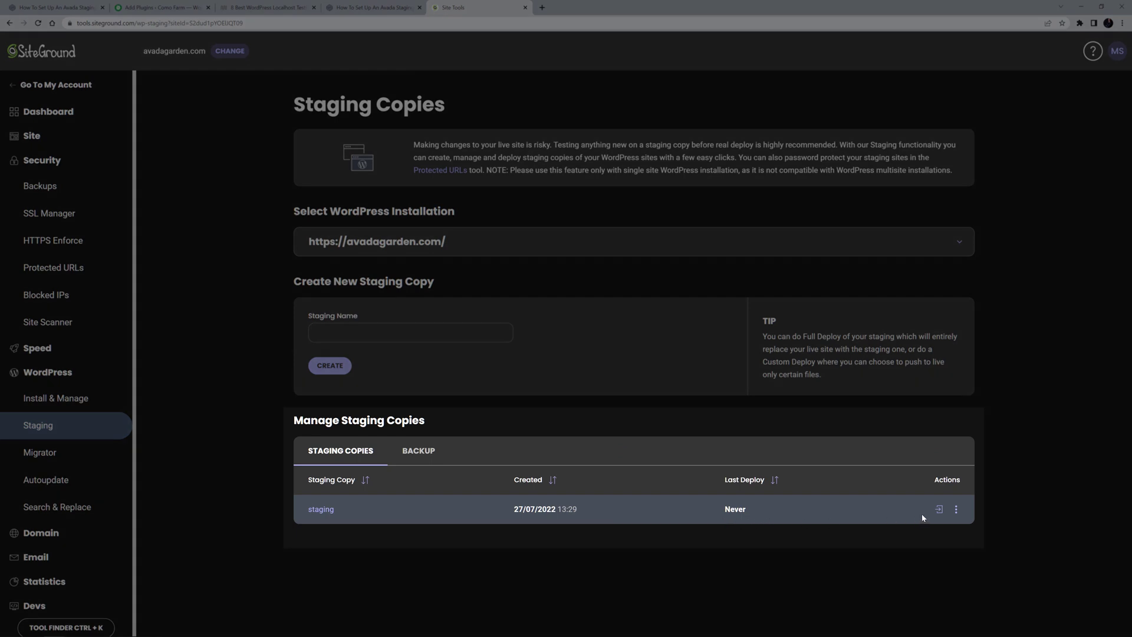
{"action": "mouse_move", "coordinate": [939, 509]}
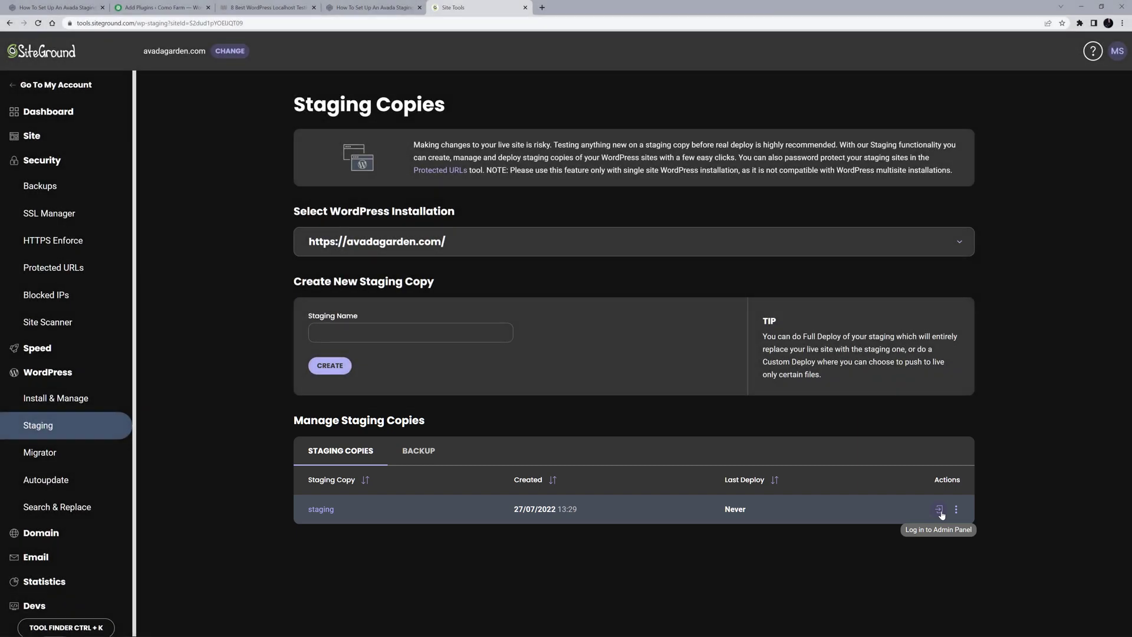
{"action": "mouse_move", "coordinate": [954, 511]}
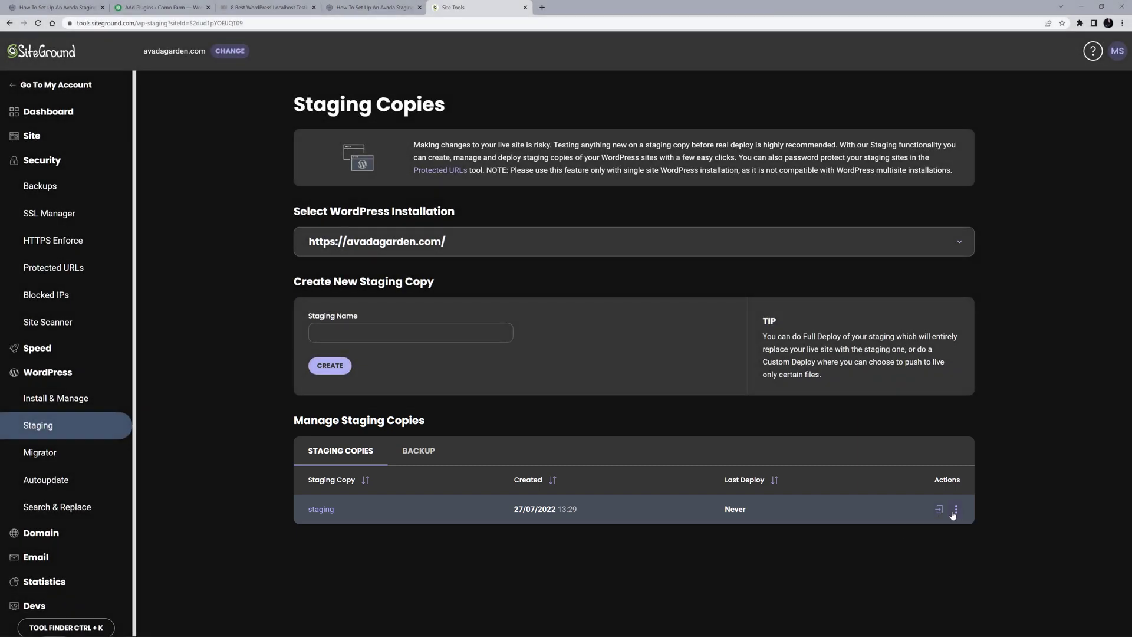
{"action": "left_click", "coordinate": [954, 509]}
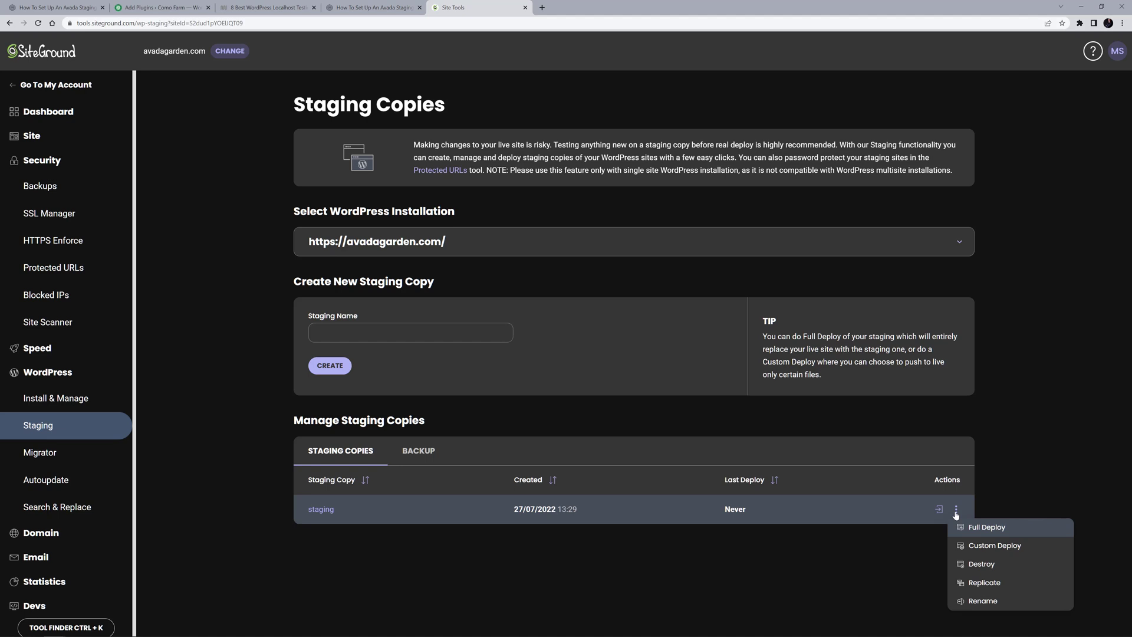
{"action": "mouse_move", "coordinate": [956, 517]}
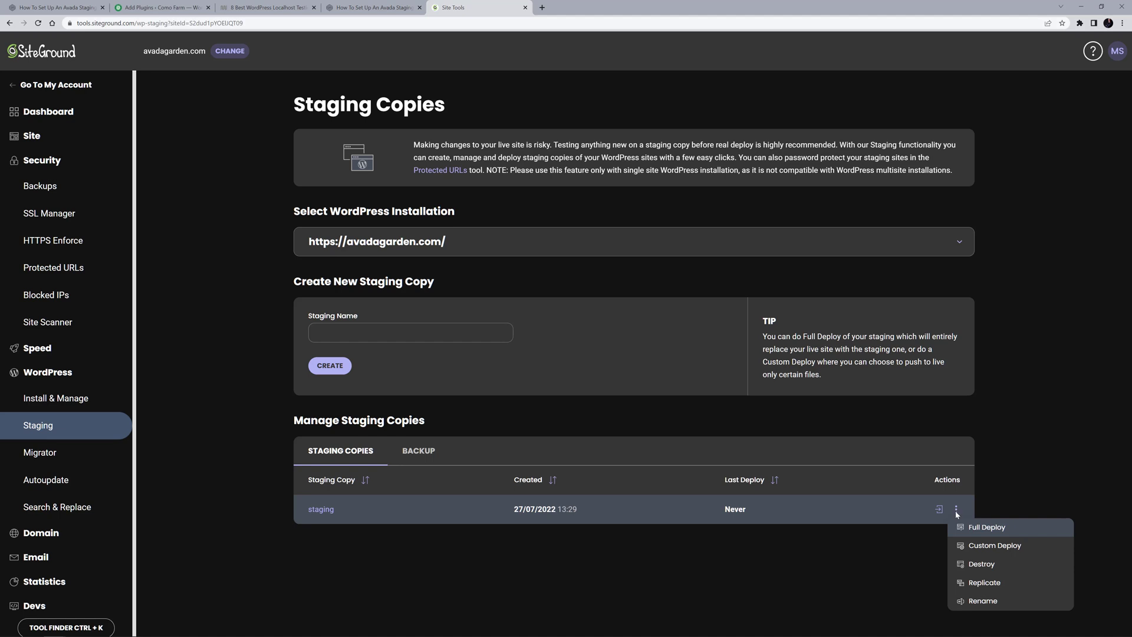
{"action": "mouse_move", "coordinate": [958, 516]}
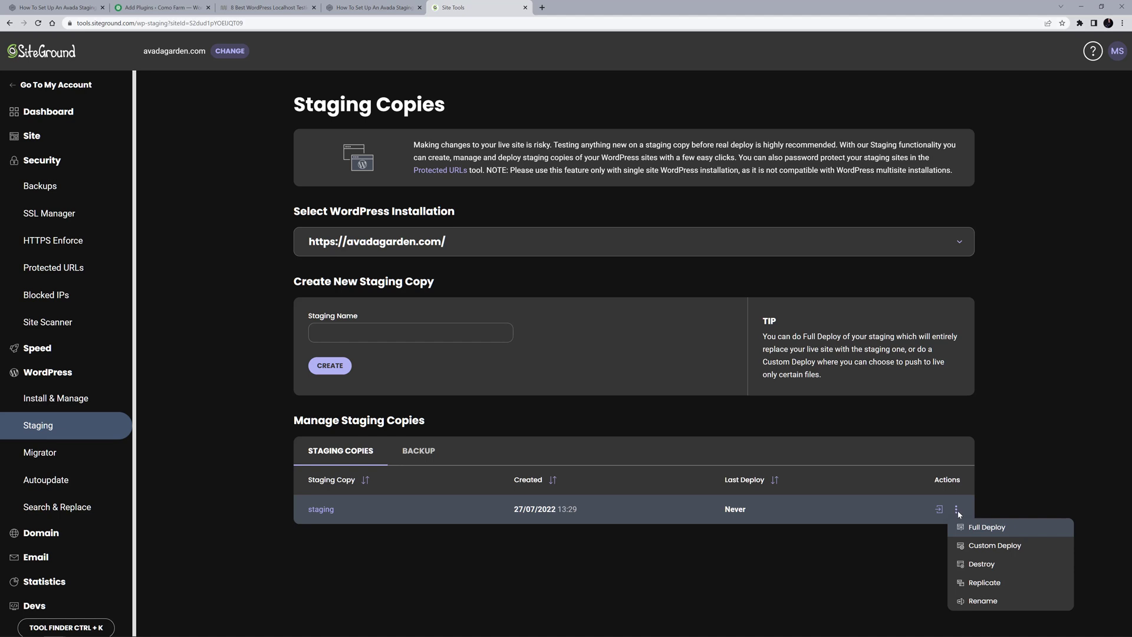
{"action": "left_click", "coordinate": [999, 498]}
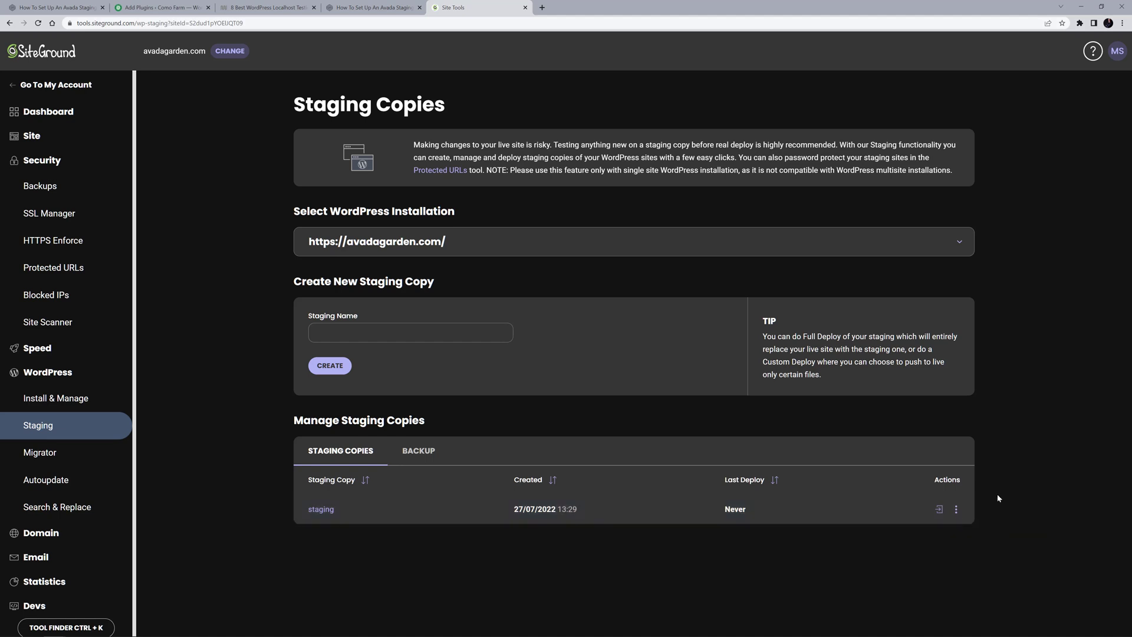